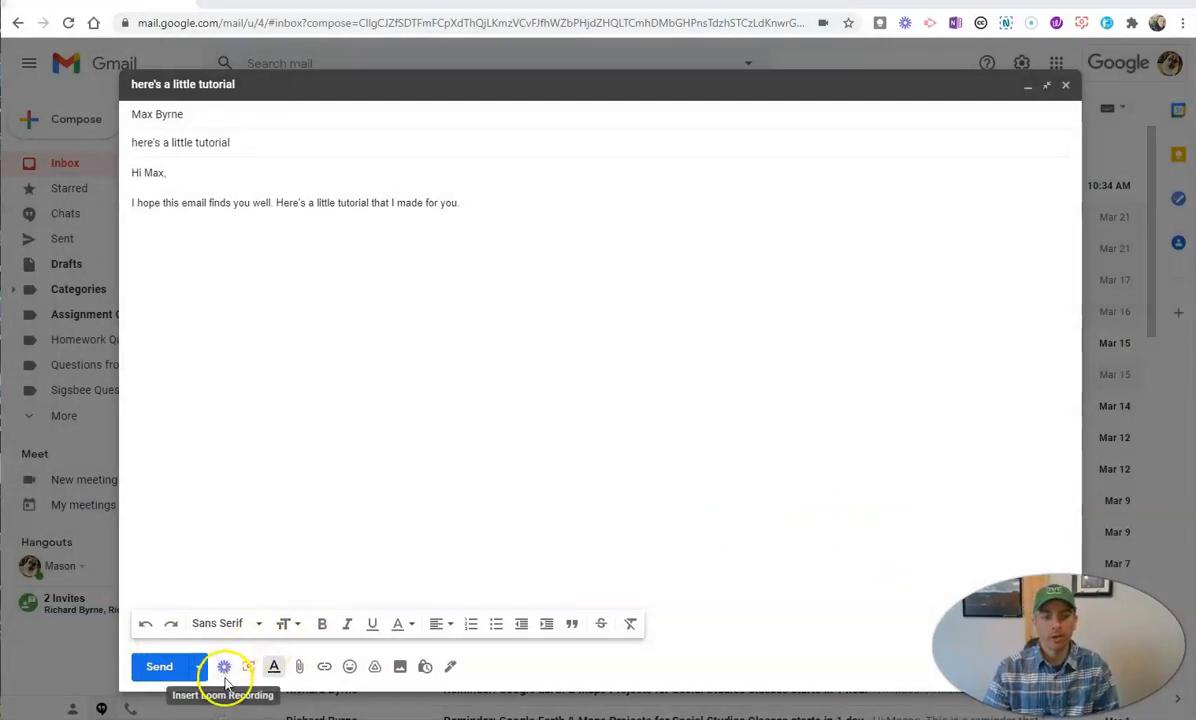
mouse_move(623, 568)
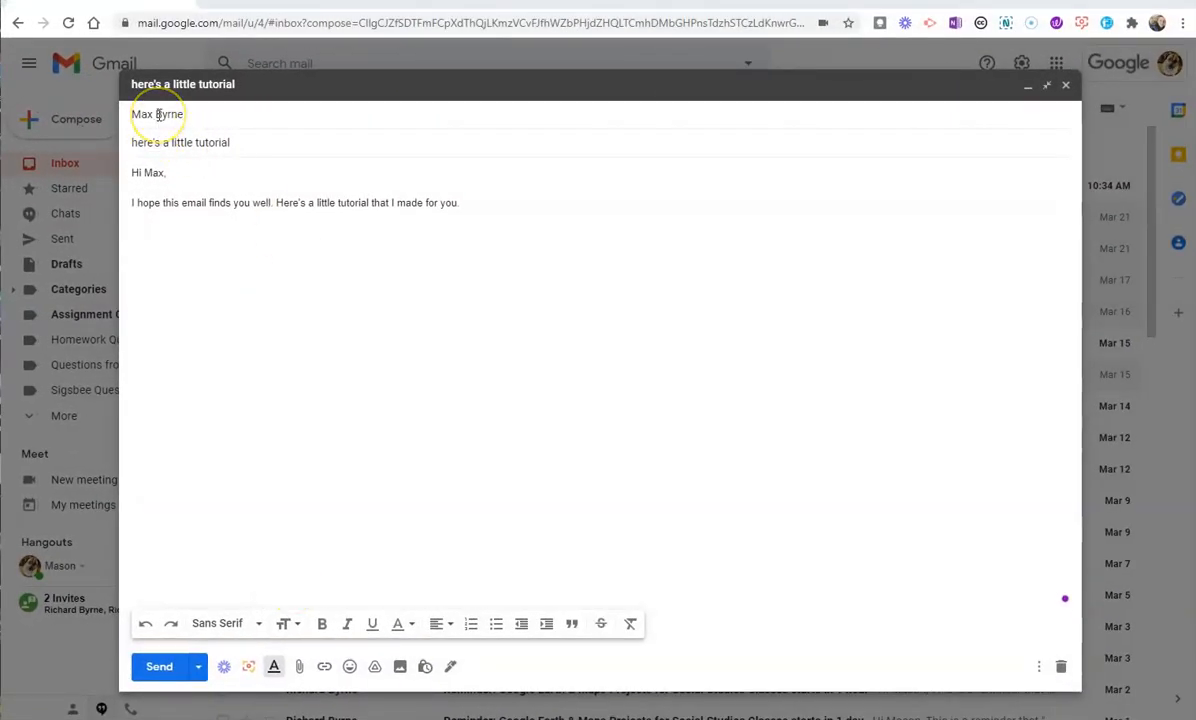
mouse_move(774, 364)
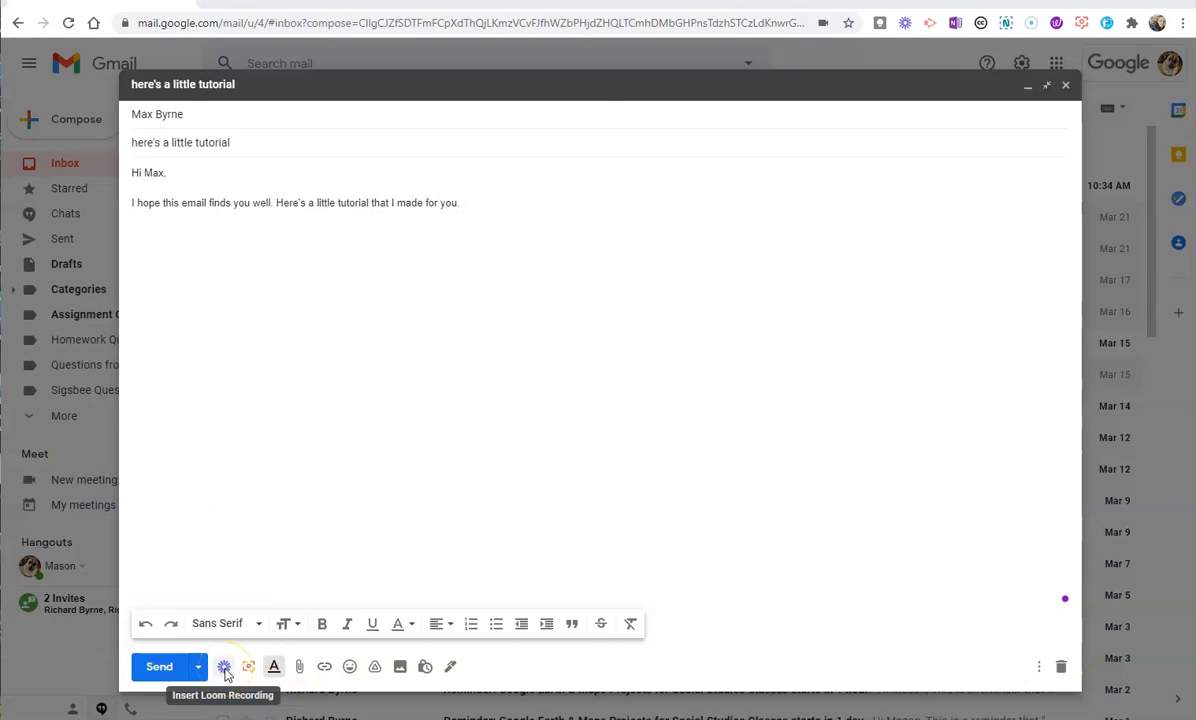
Step: Start a new Loom video recording from the Gmail draft's Loom menu
left_click(224, 666)
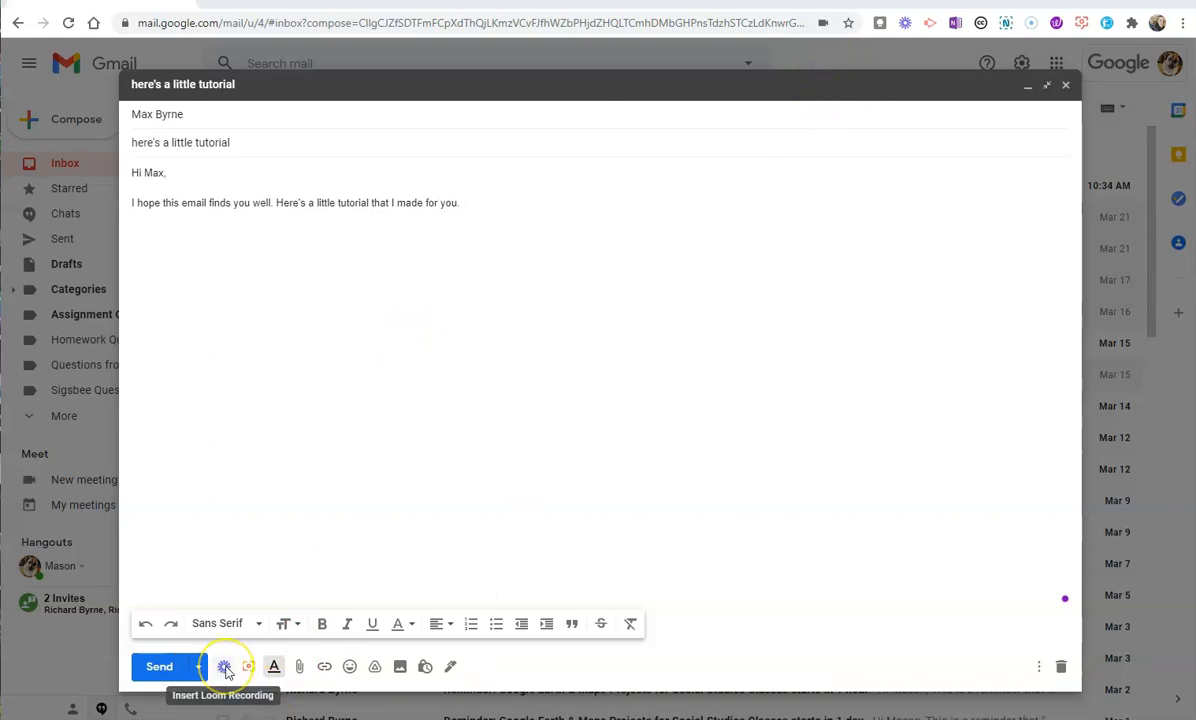
left_click(224, 666)
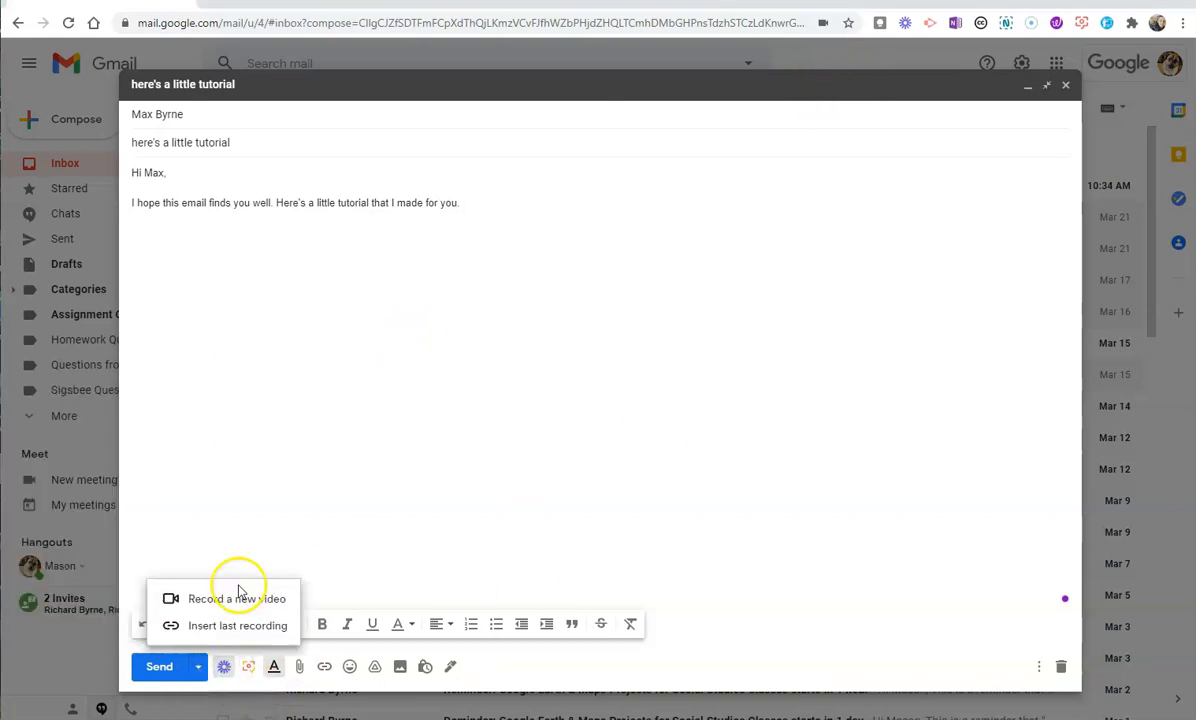
left_click(237, 598)
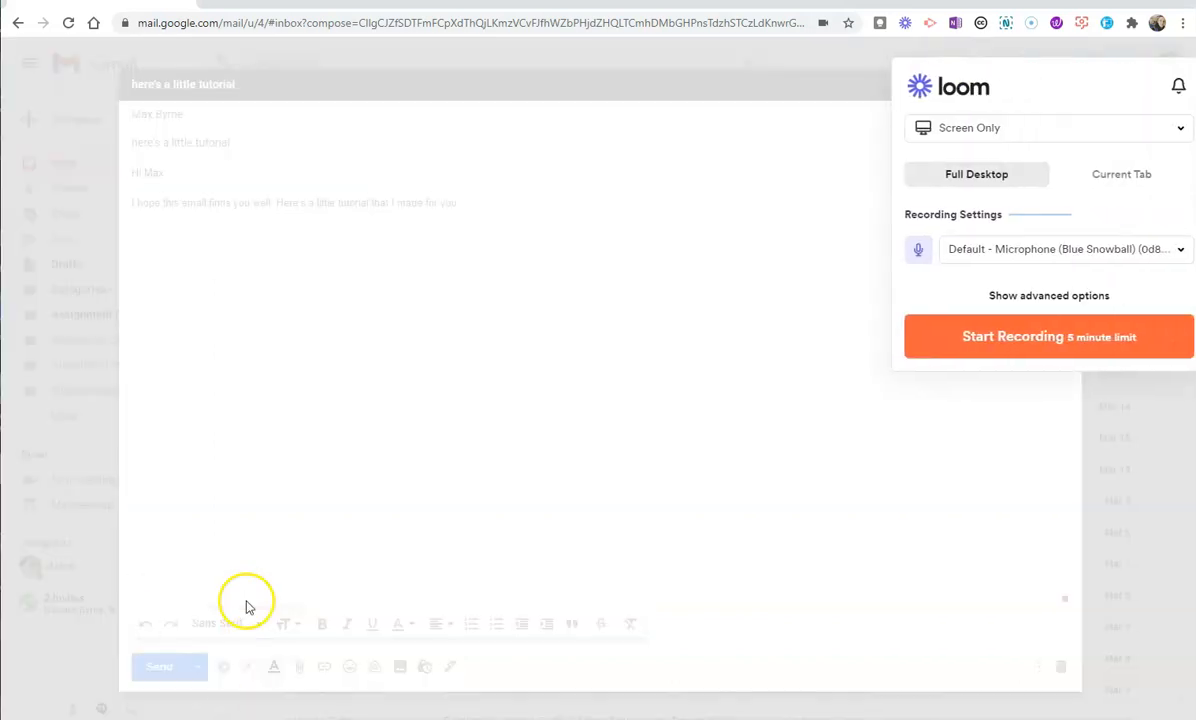
Step: Set the Loom capture mode to Screen and Camera instead of Screen Only
left_click(1049, 336)
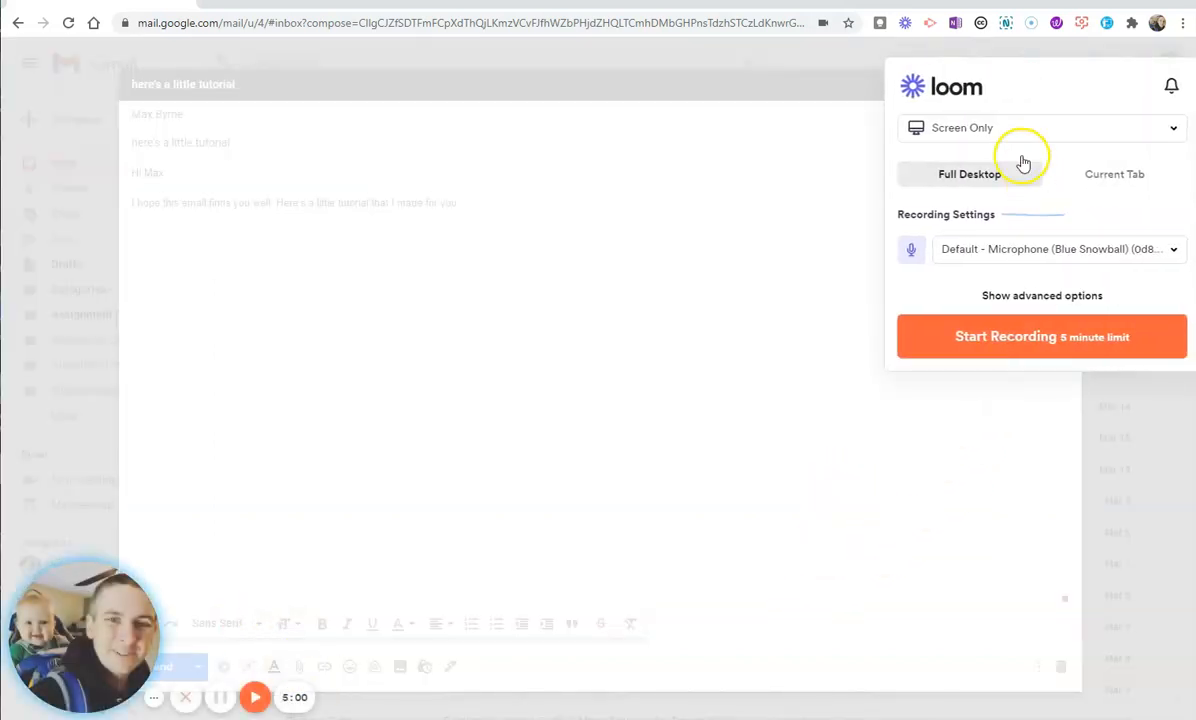
left_click(1040, 127)
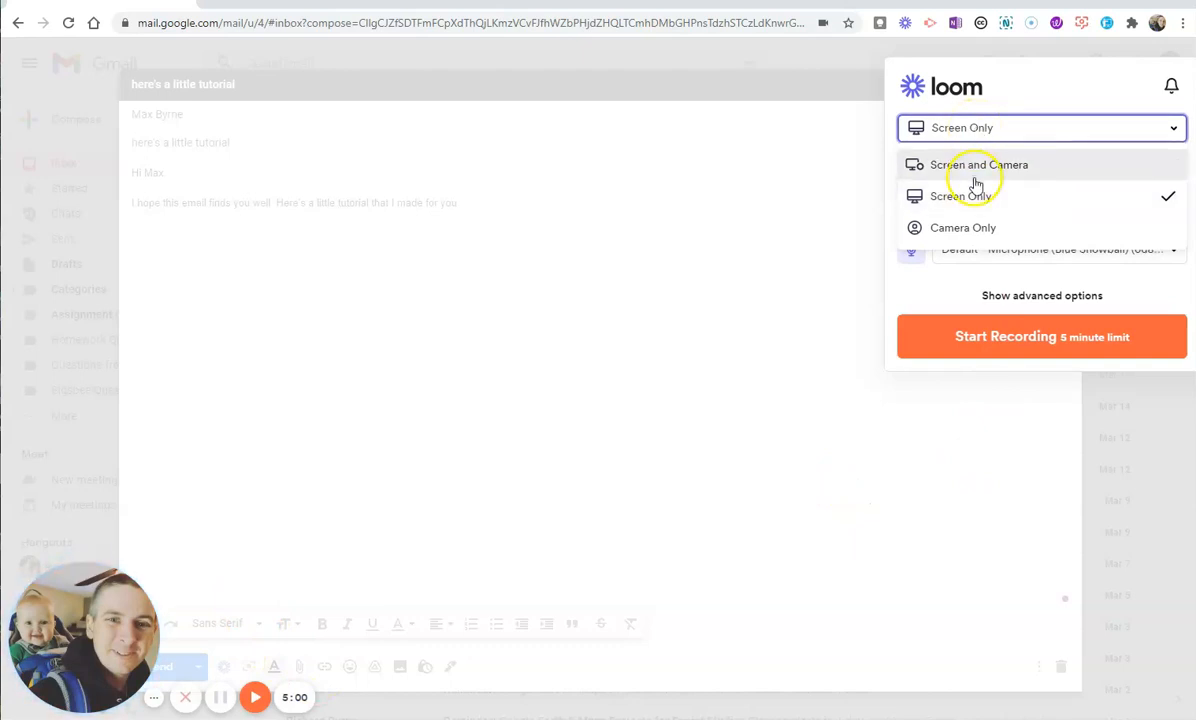
mouse_move(975, 228)
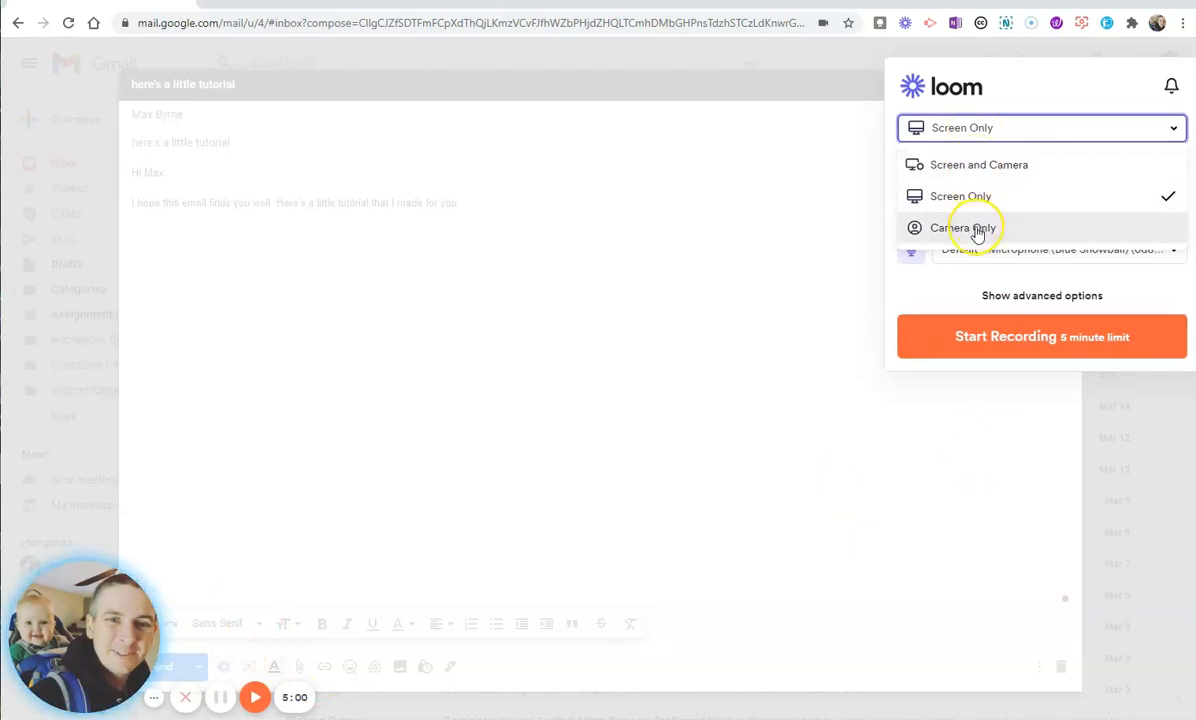
mouse_move(979, 164)
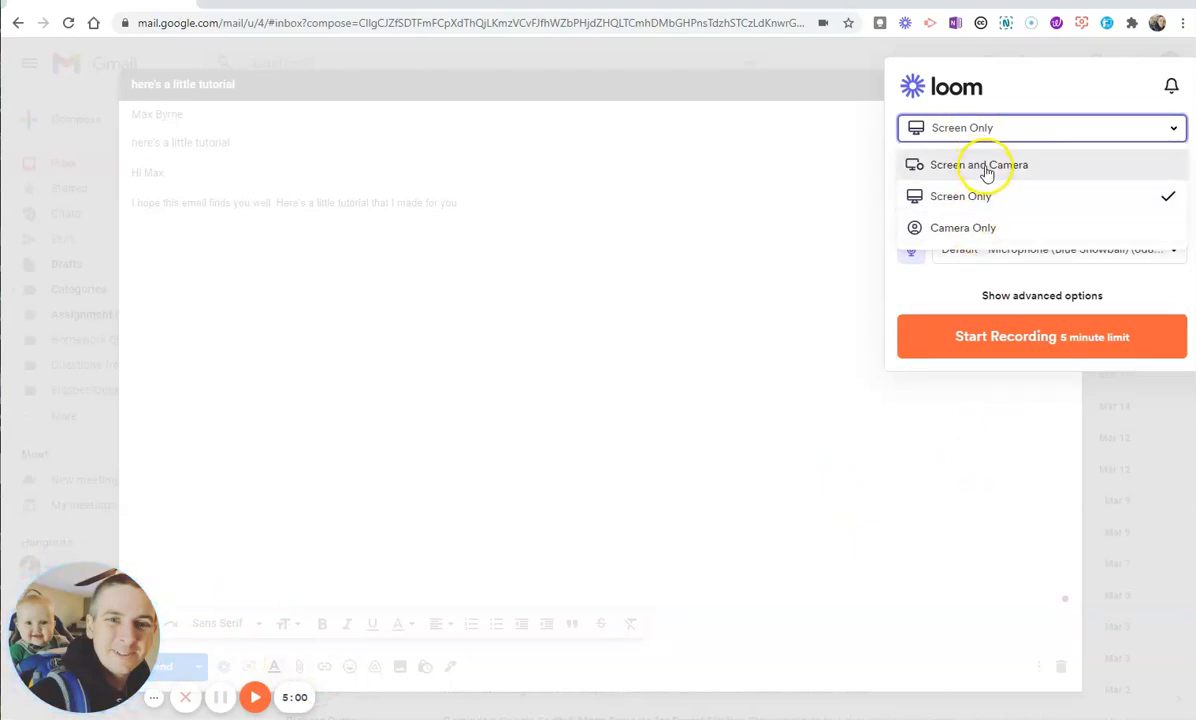
left_click(978, 164)
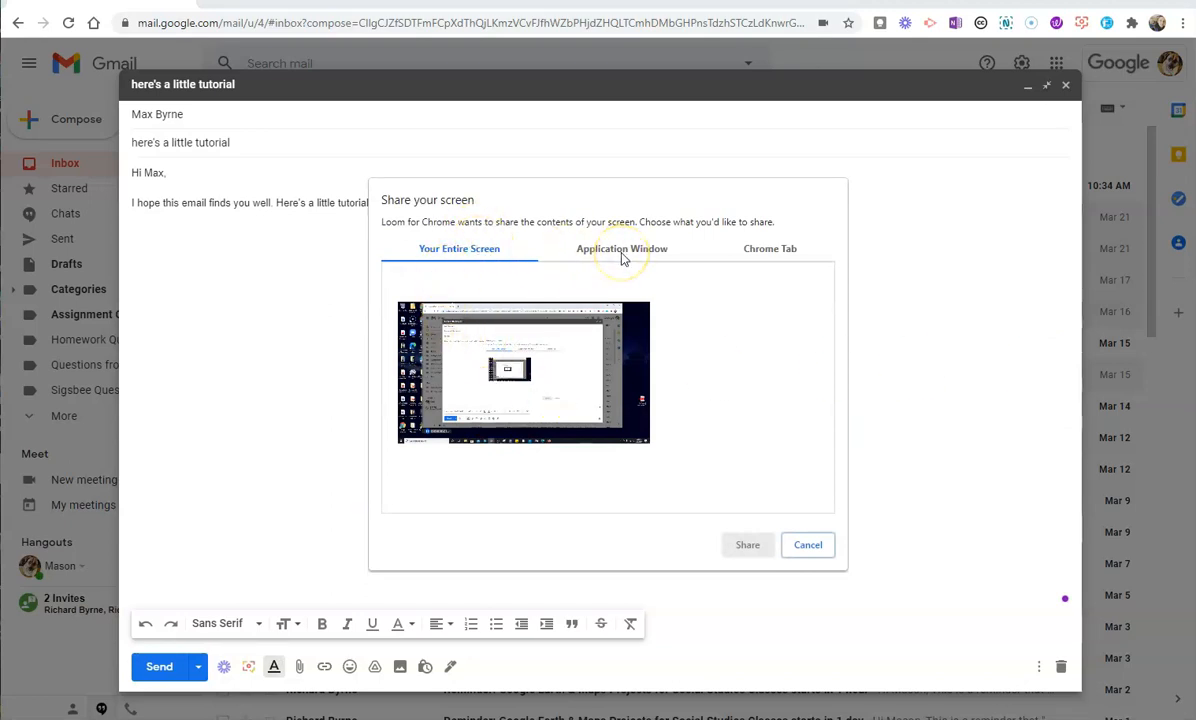
mouse_move(700, 325)
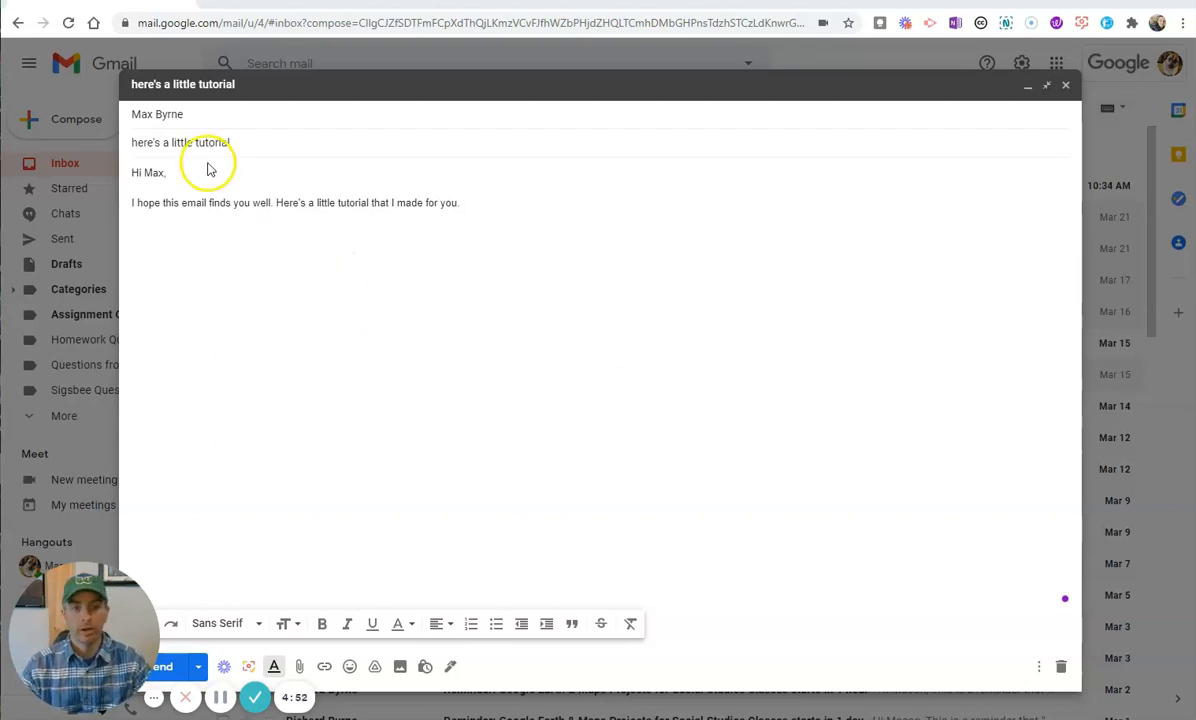
mouse_move(204, 396)
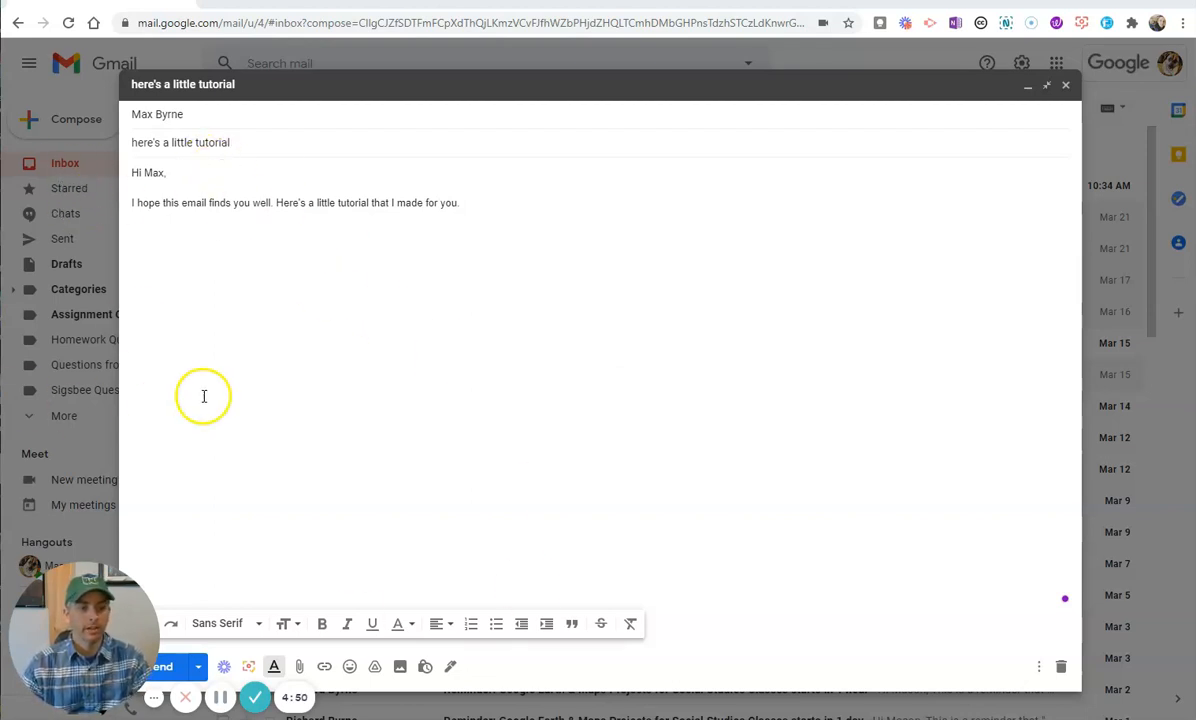
mouse_move(279, 447)
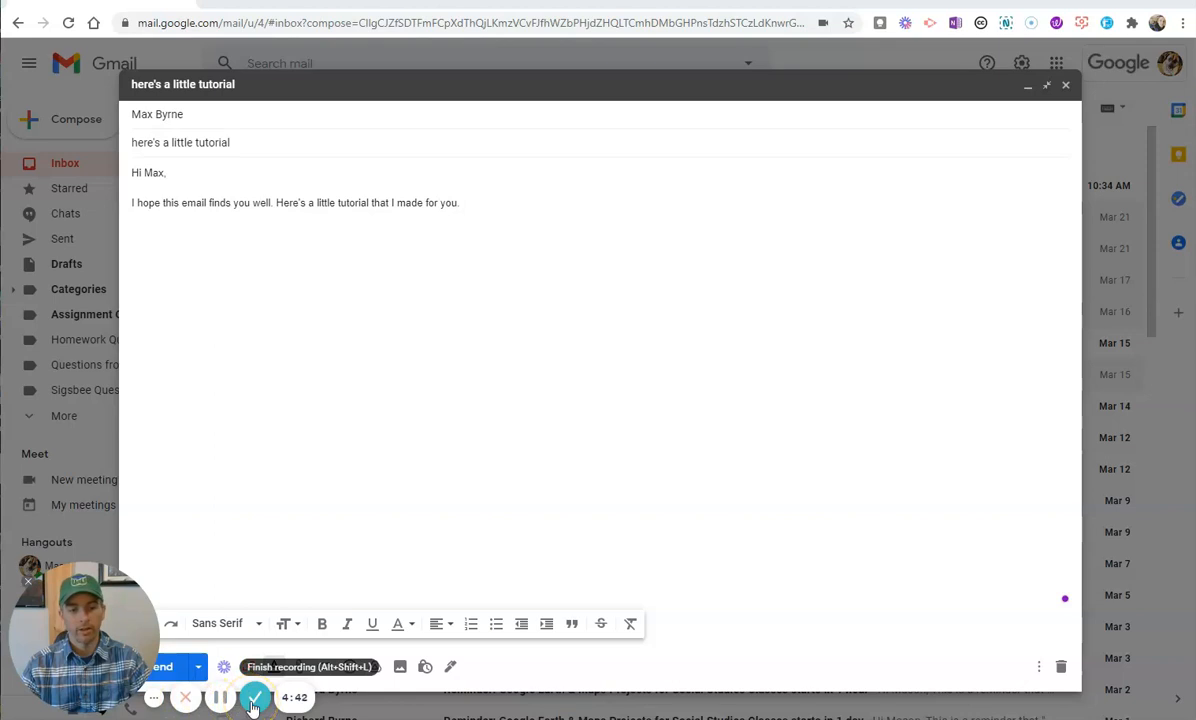
Step: Finish the Loom recording, title it 'Demo 1' and insert it into the email draft
left_click(255, 697)
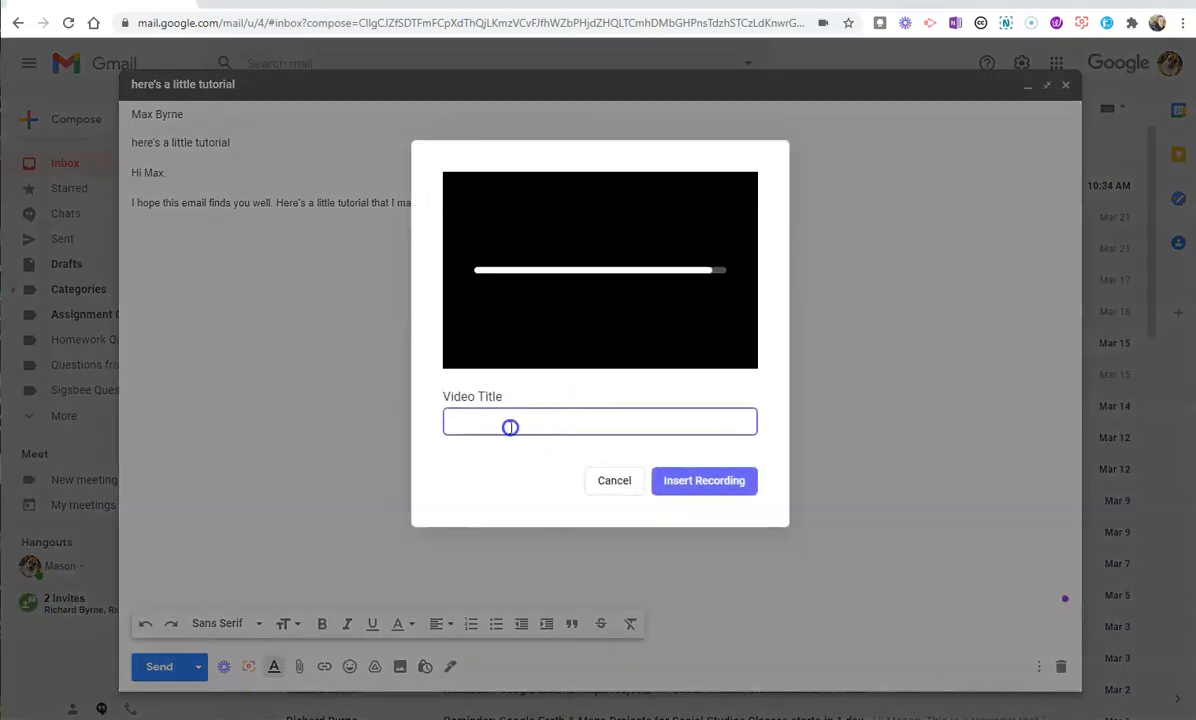
type("Demo 1")
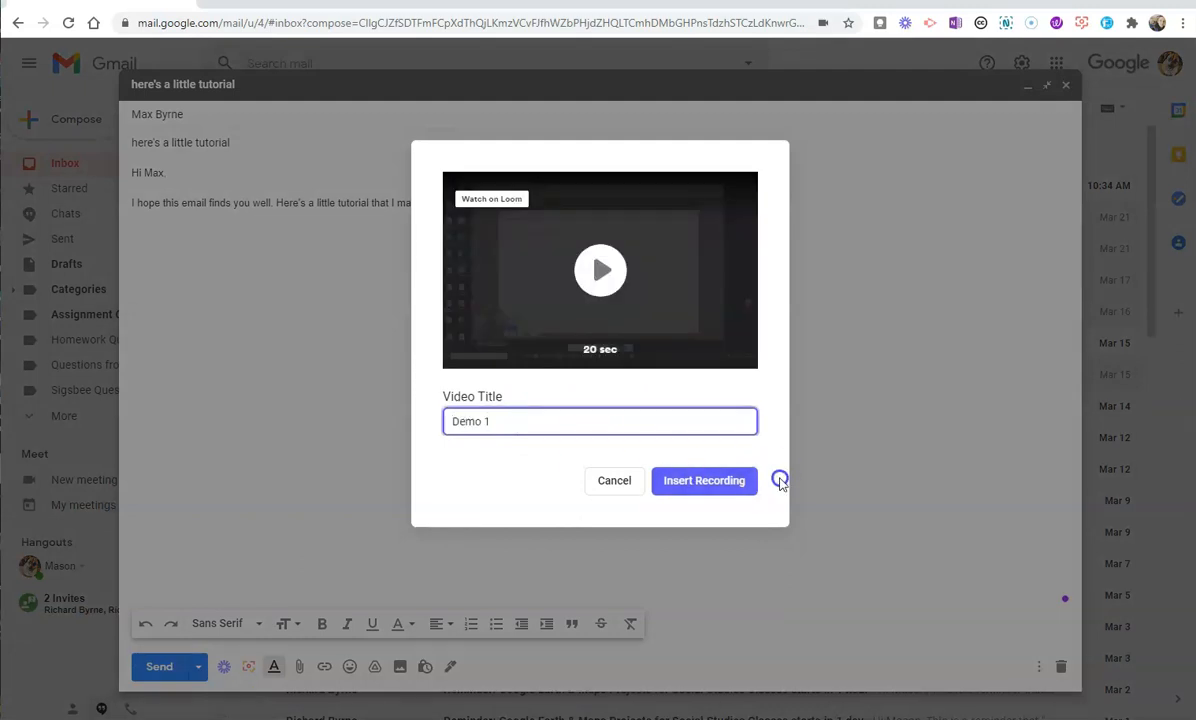
left_click(704, 480)
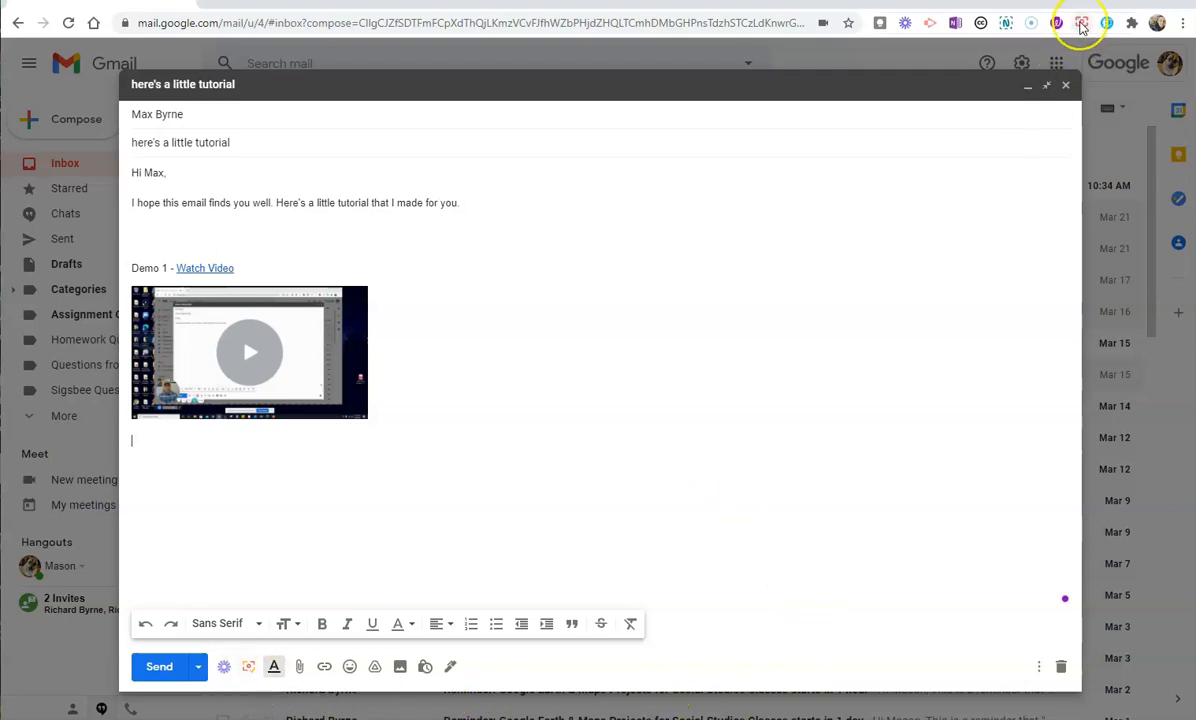
mouse_move(1081, 22)
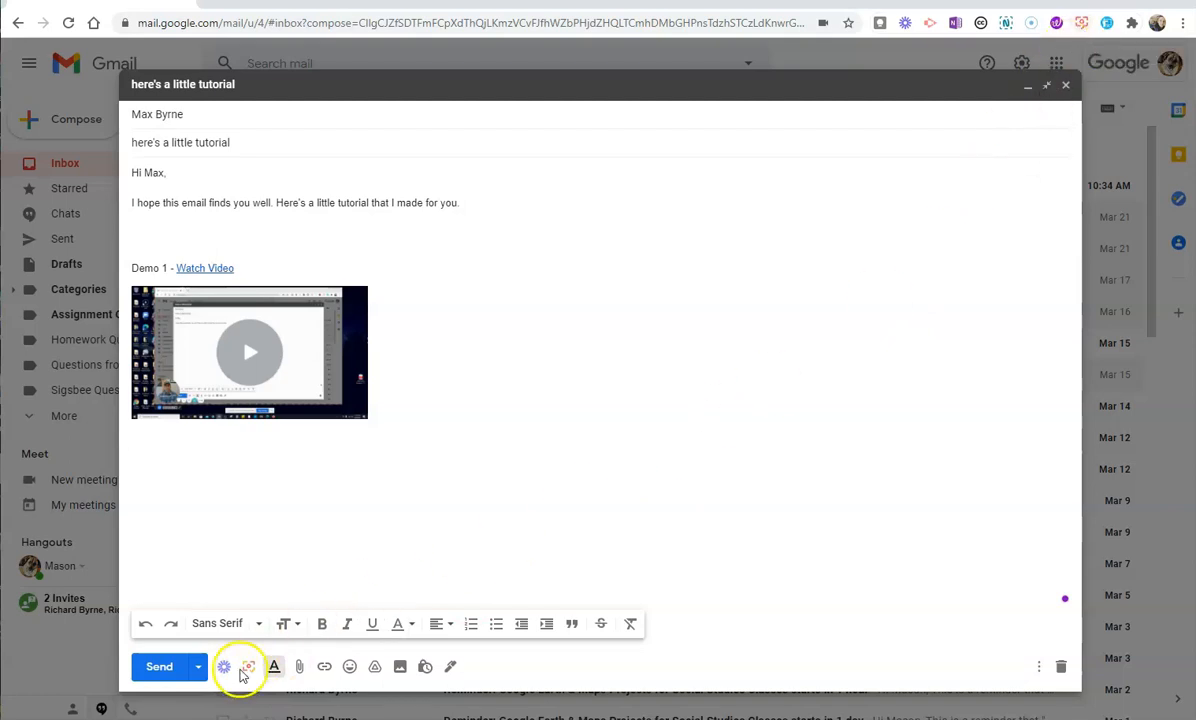
mouse_move(248, 666)
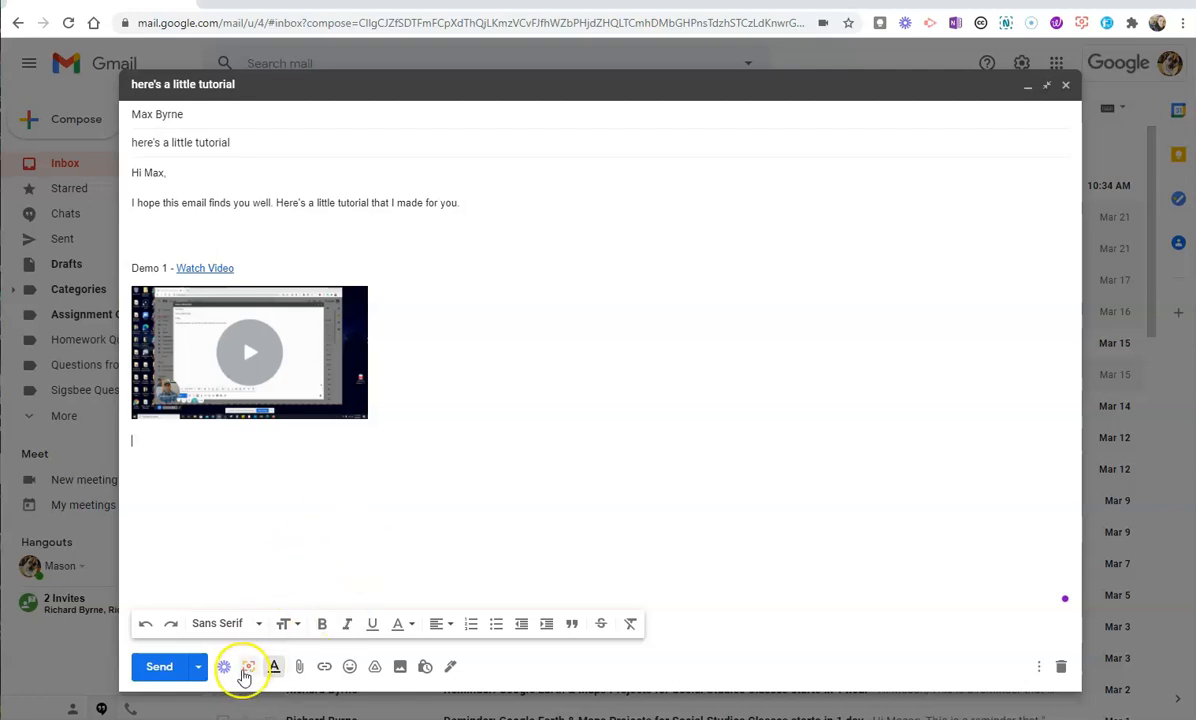
Step: Create a new Threadit message from the draft's Threadit menu
left_click(248, 666)
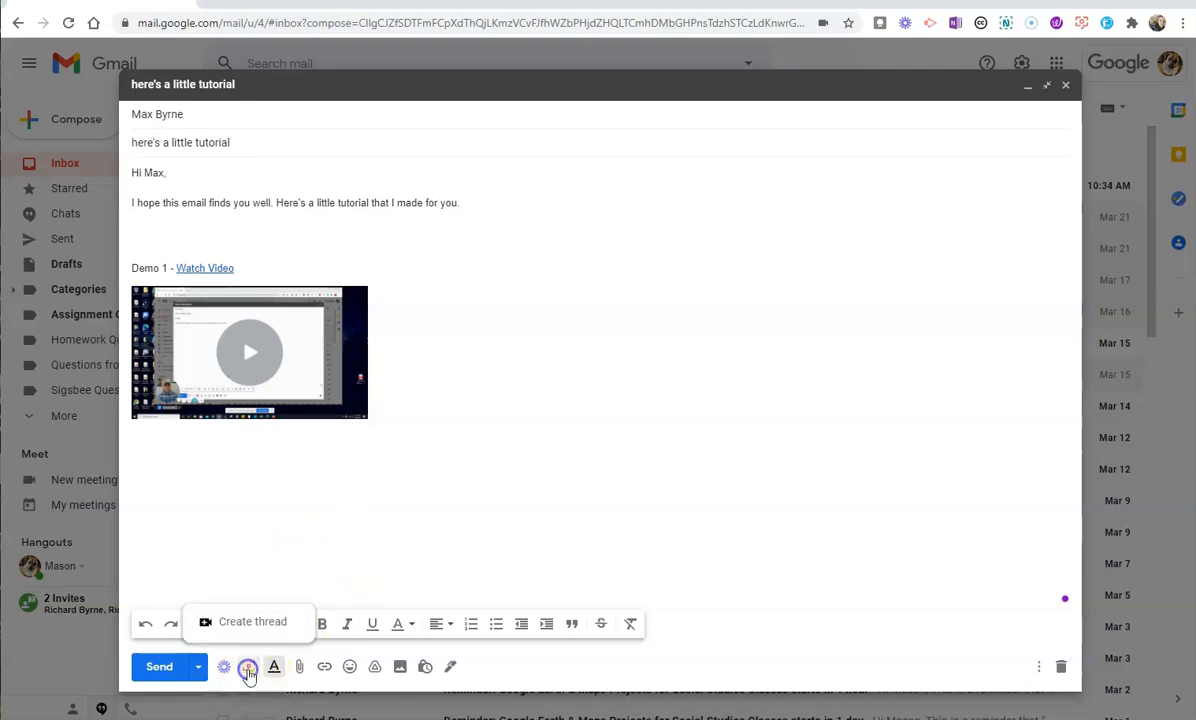
left_click(248, 666)
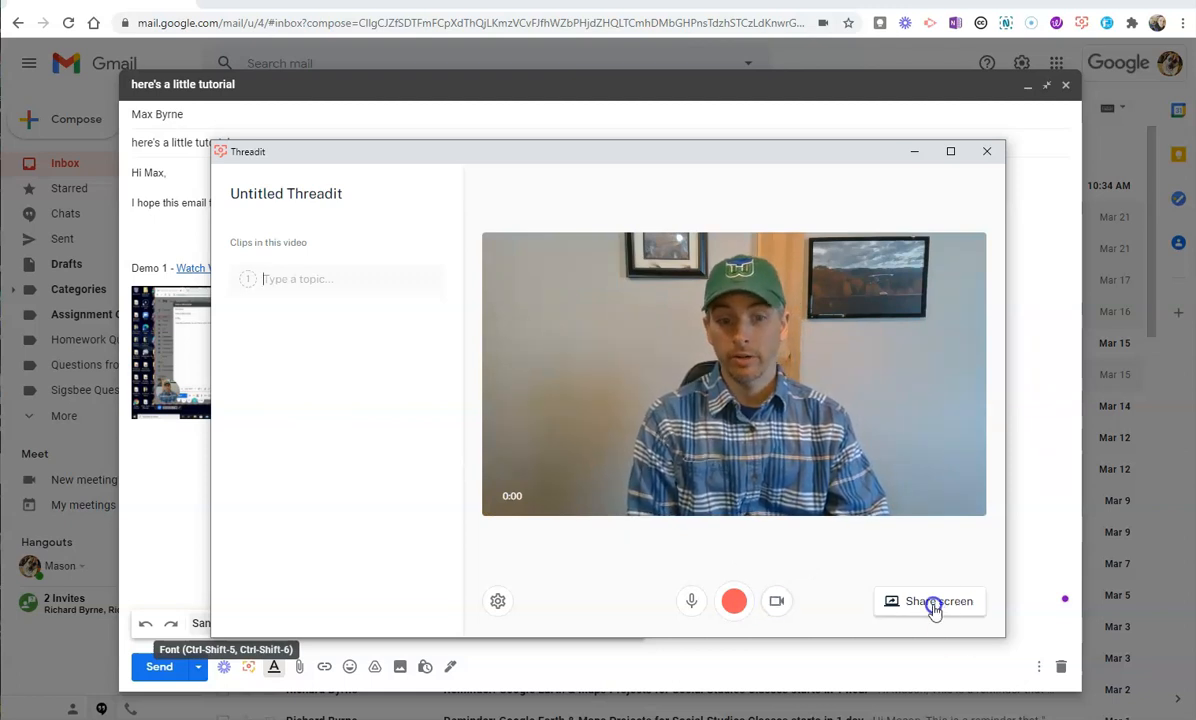
Step: Share Your Entire Screen into the Threadit recording
left_click(937, 601)
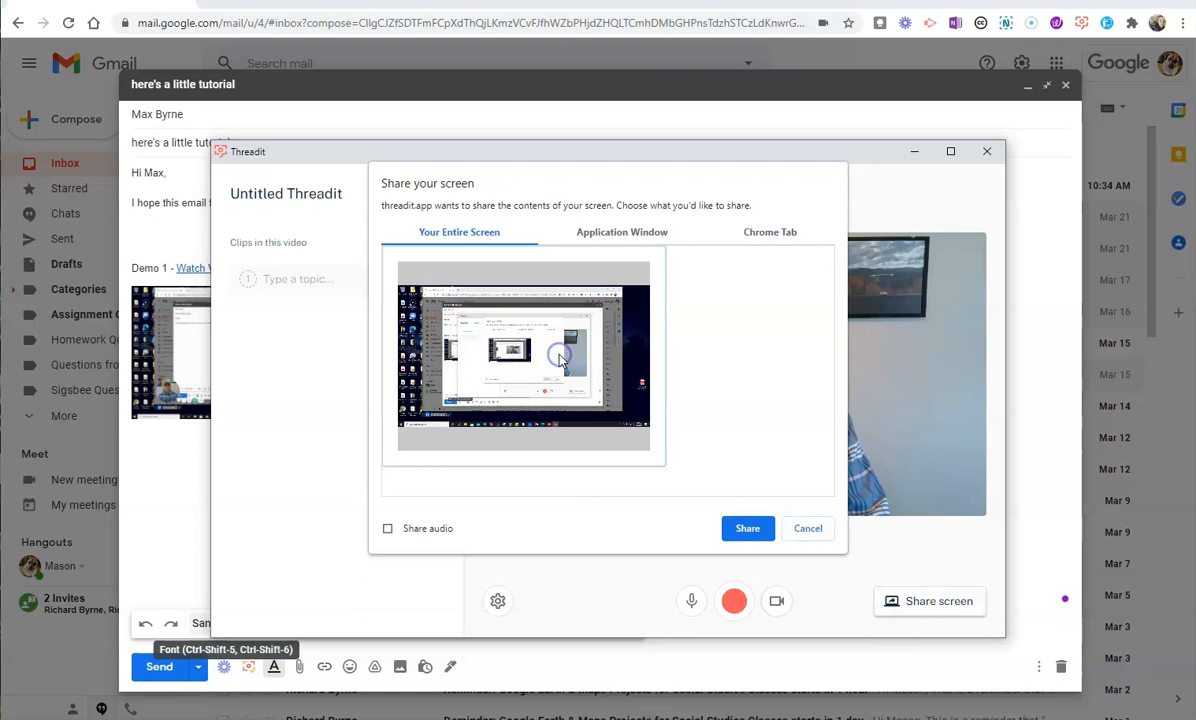
left_click(747, 528)
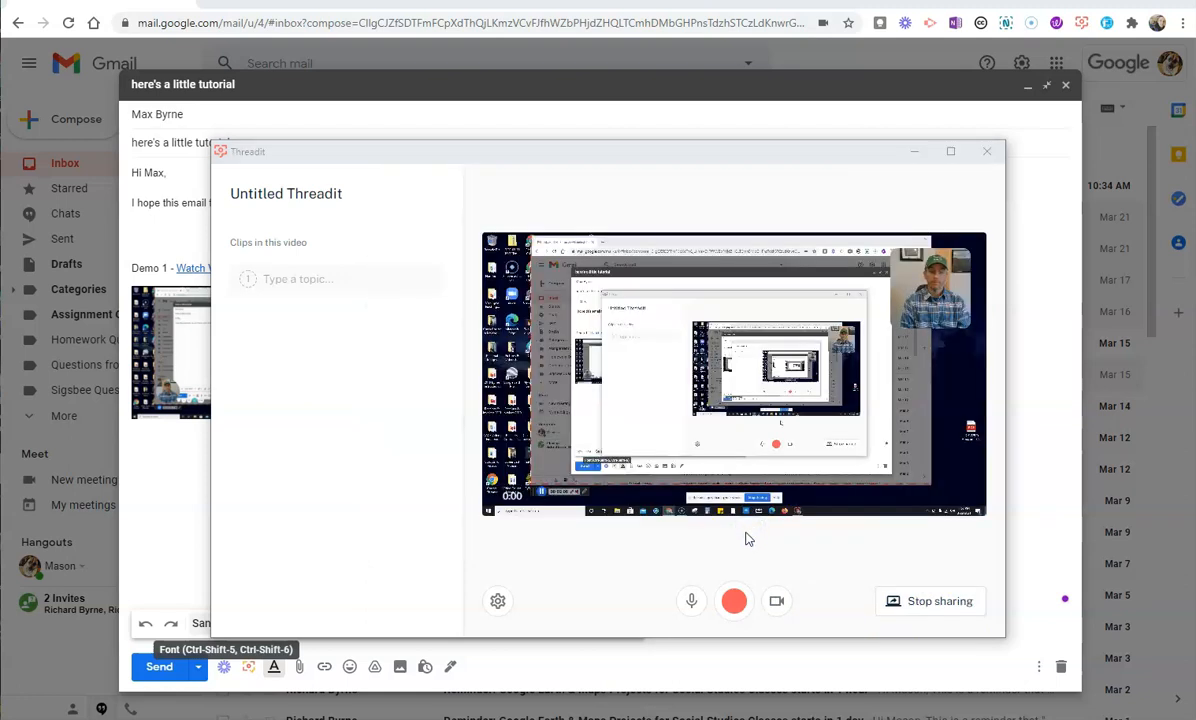
left_click(734, 601)
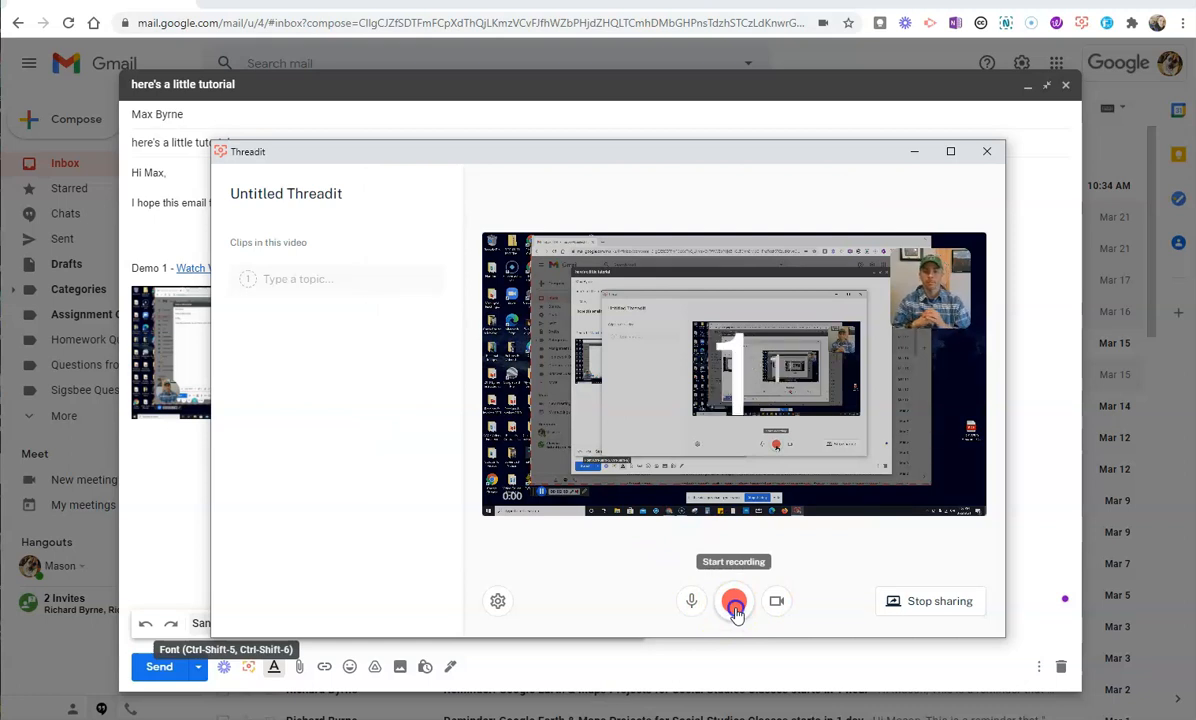
Step: Record a nine-second screen clip as Clip 1 and begin editing the message title
left_click(734, 601)
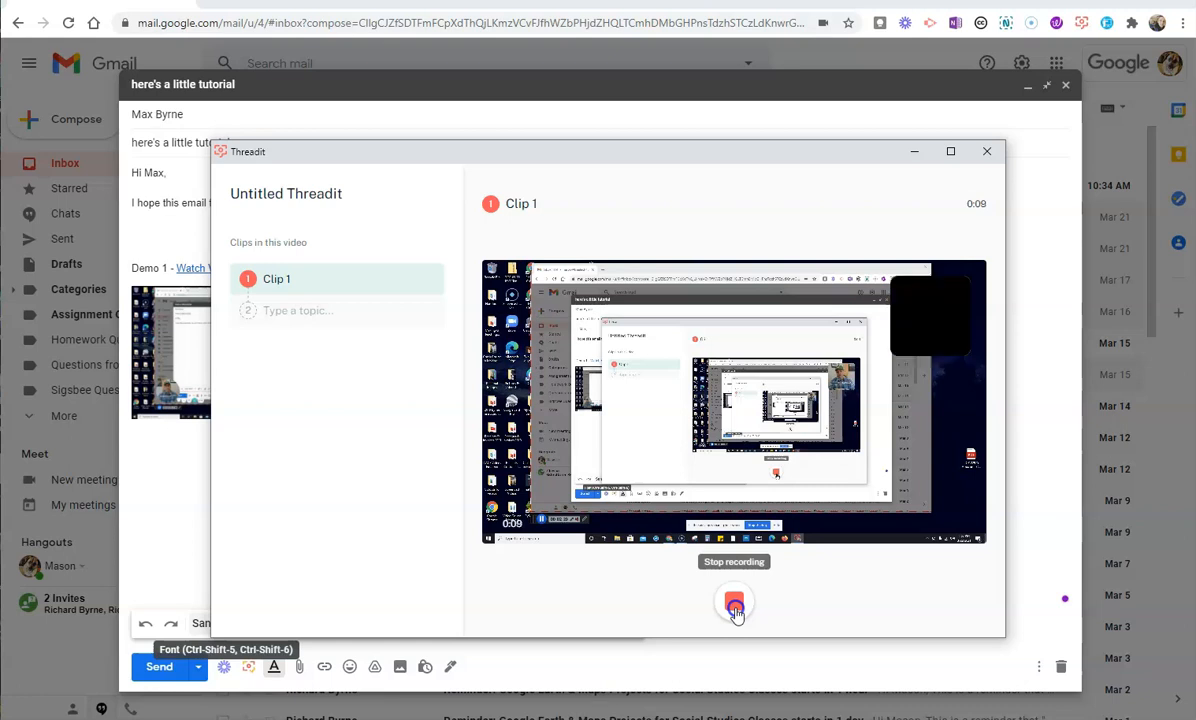
left_click(734, 600)
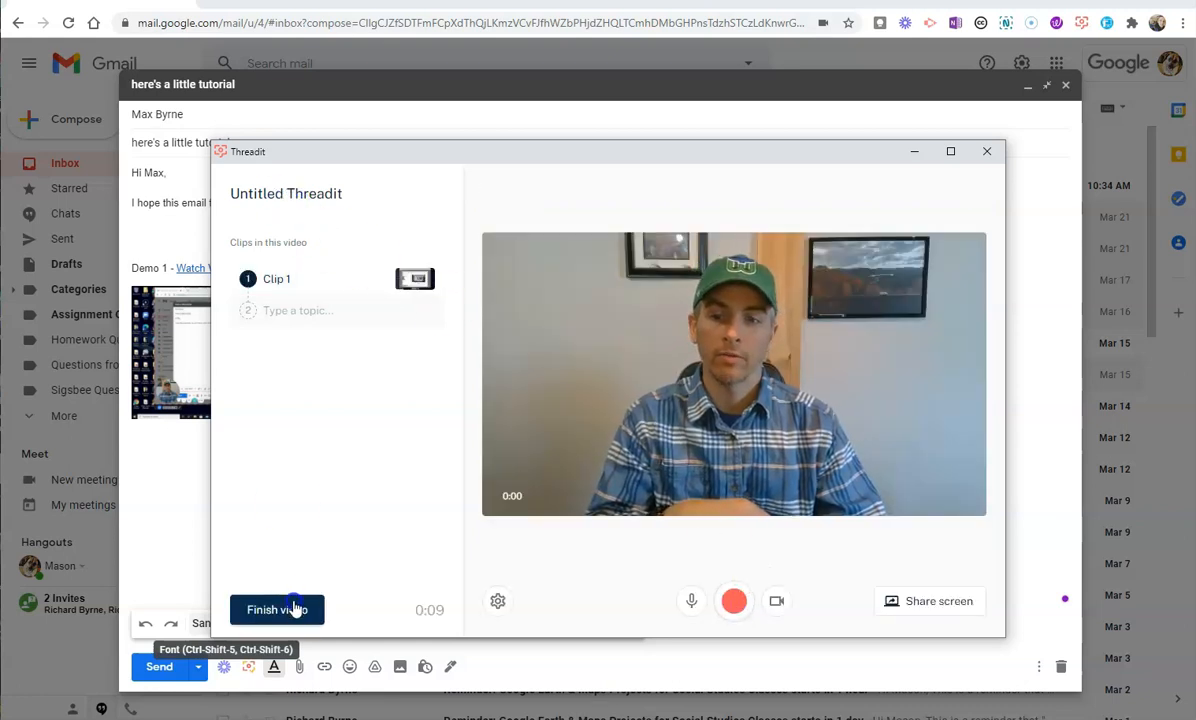
left_click(286, 193)
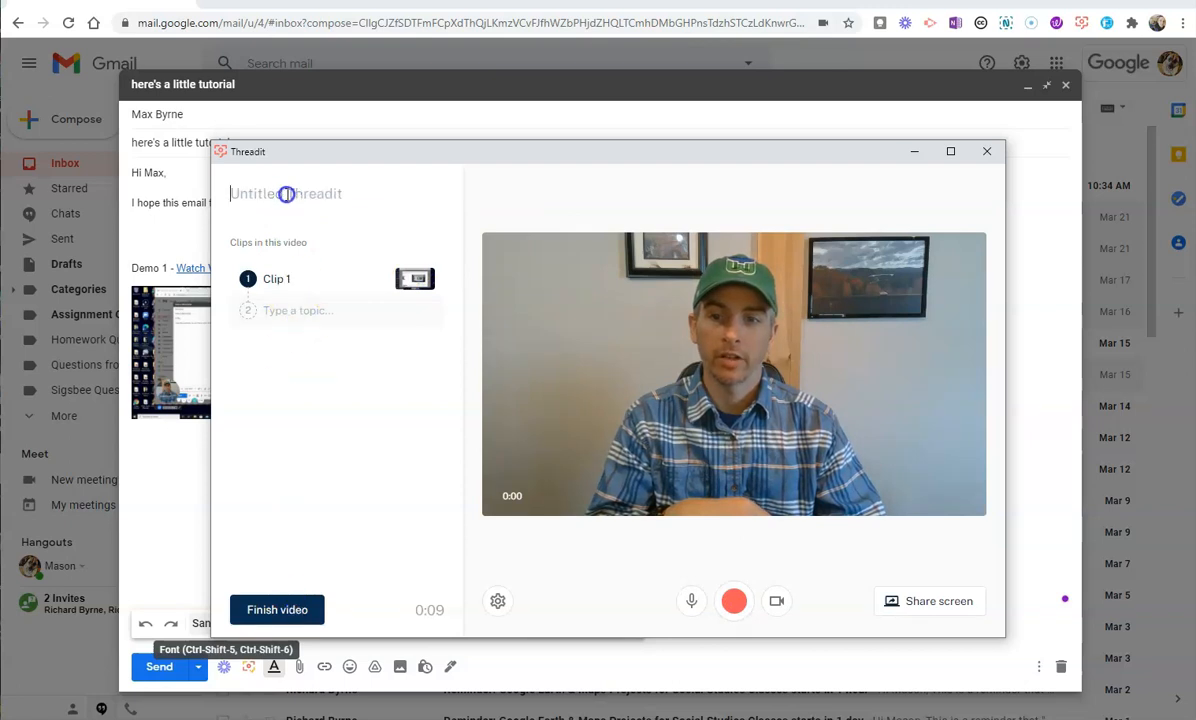
Step: Name the Threadit message 'Demo 2' and finish the video
type("Demo 2")
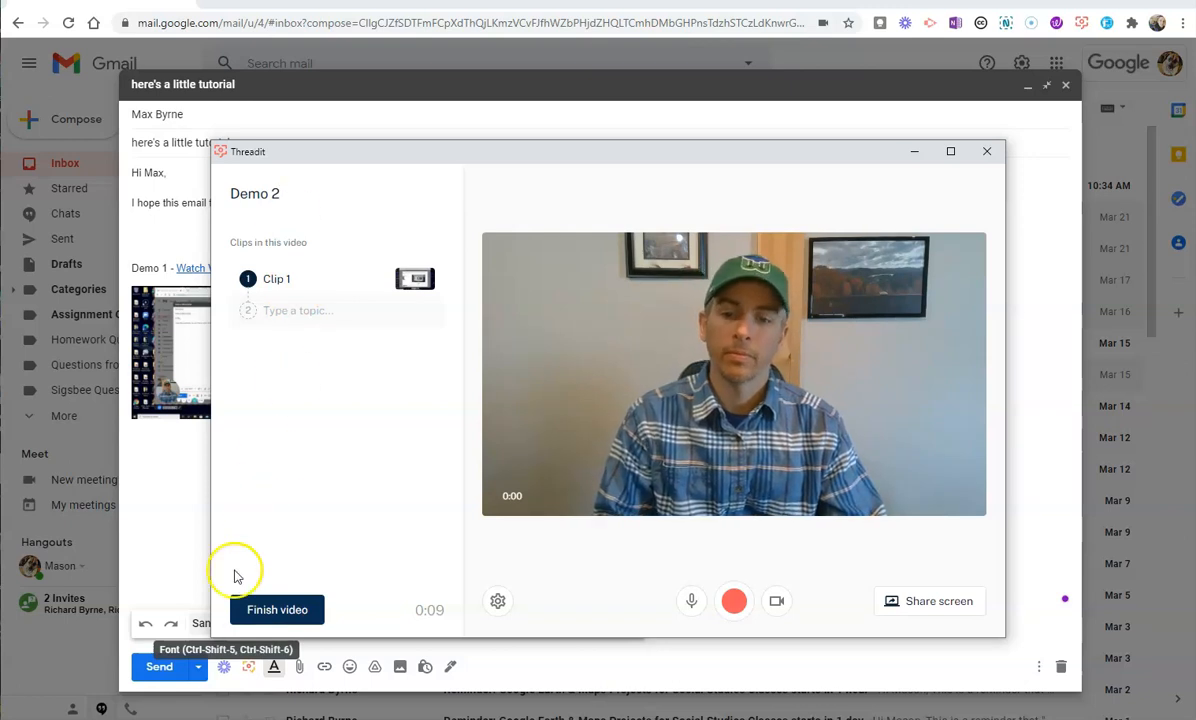
left_click(277, 609)
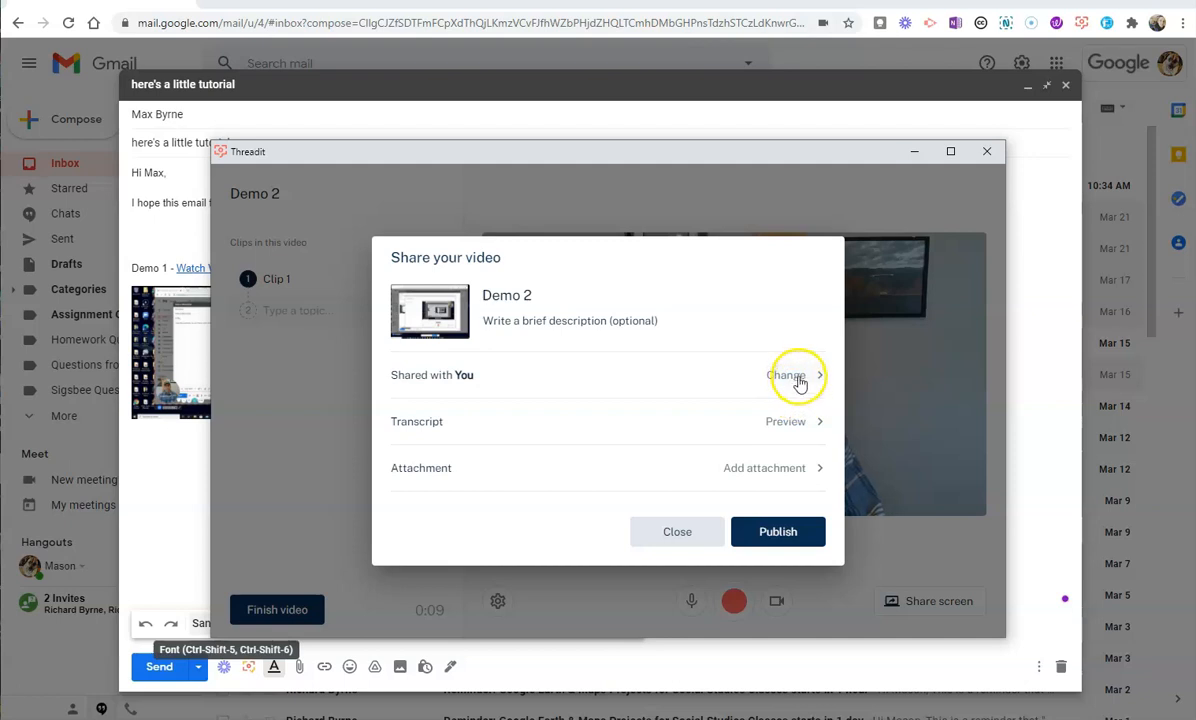
Step: Share the video with Max under Individuals and save the sharing settings
left_click(786, 374)
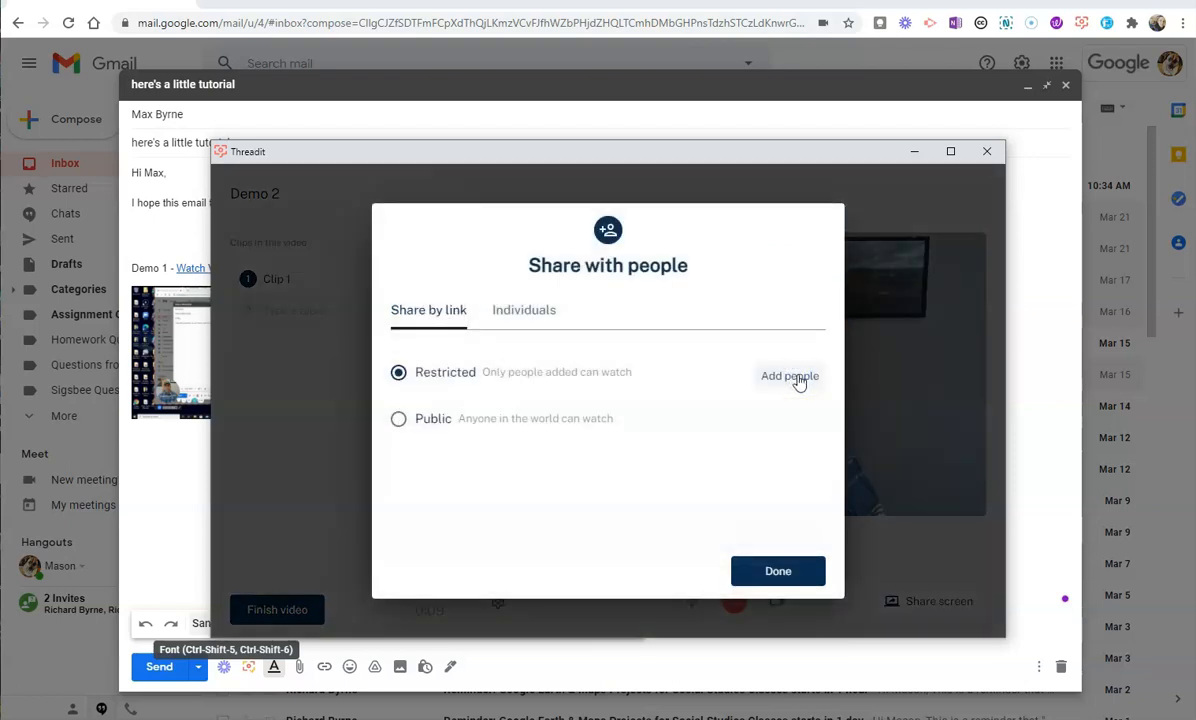
left_click(789, 375)
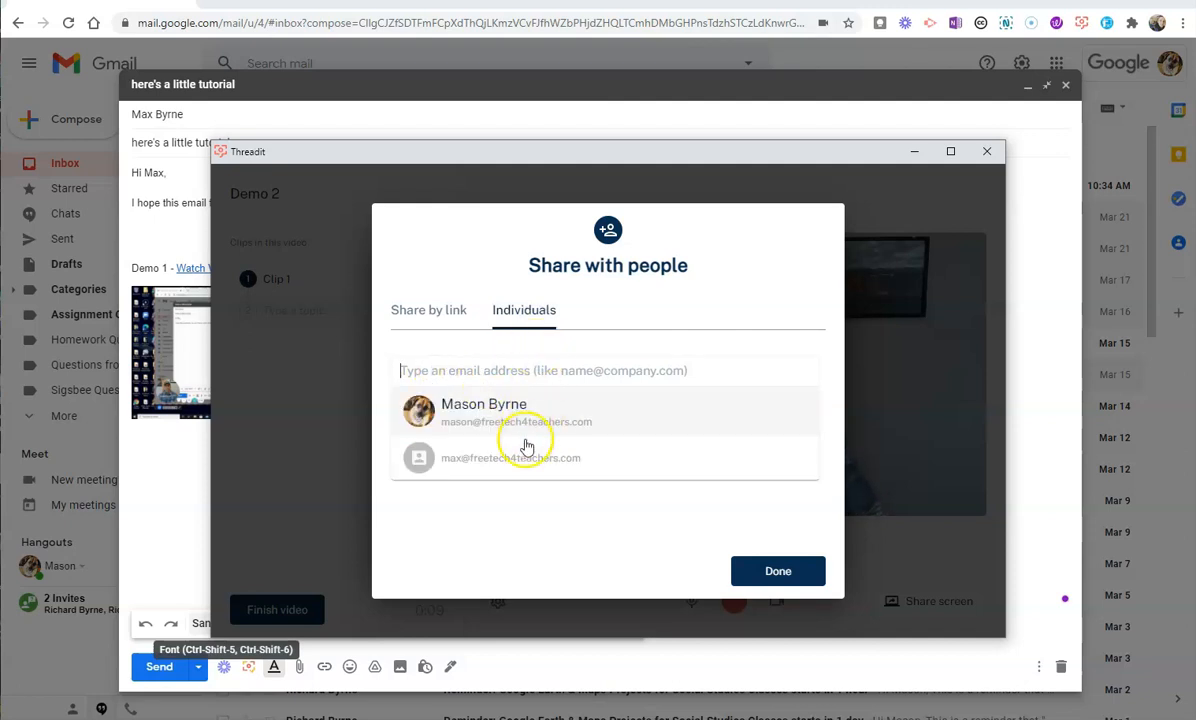
left_click(511, 457)
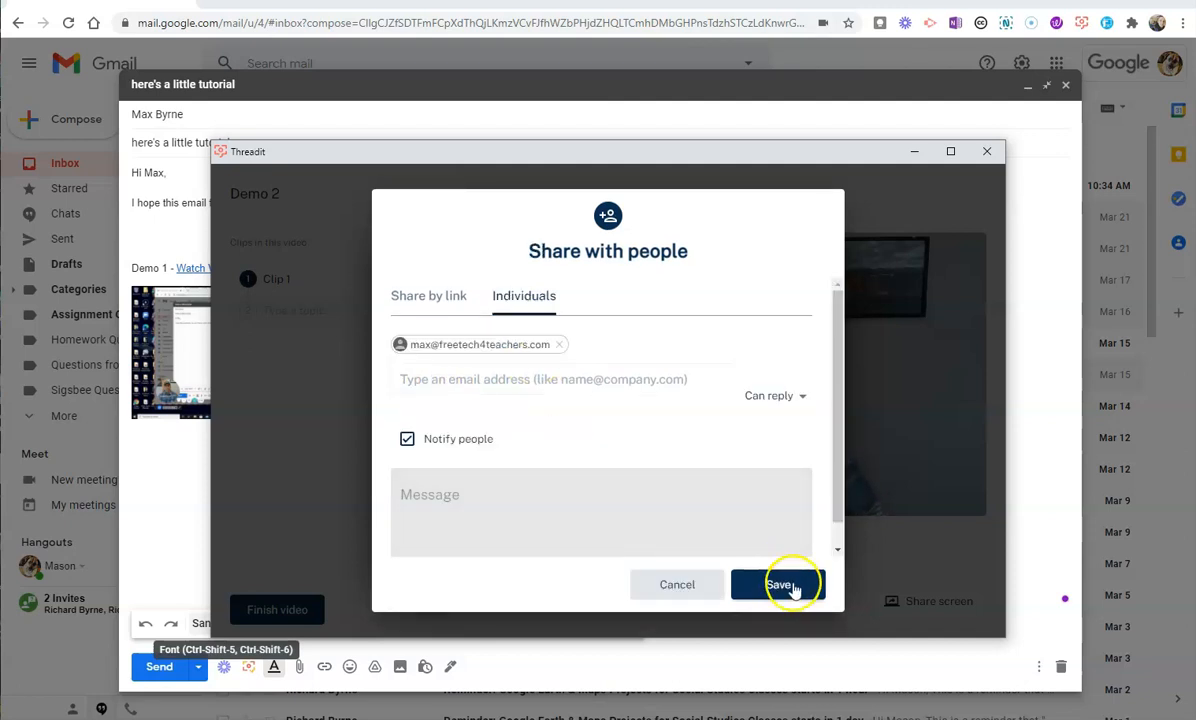
left_click(779, 584)
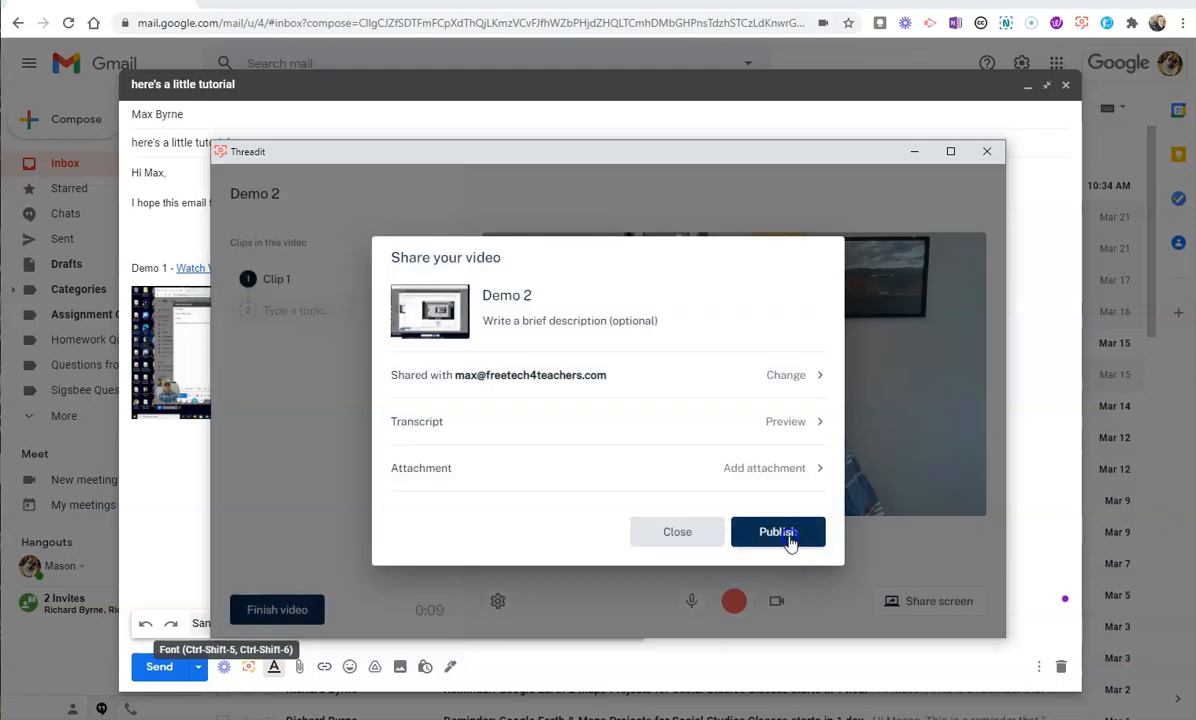
Step: Publish 'Demo 2' and return to the draft with it inserted above Demo 1
left_click(778, 531)
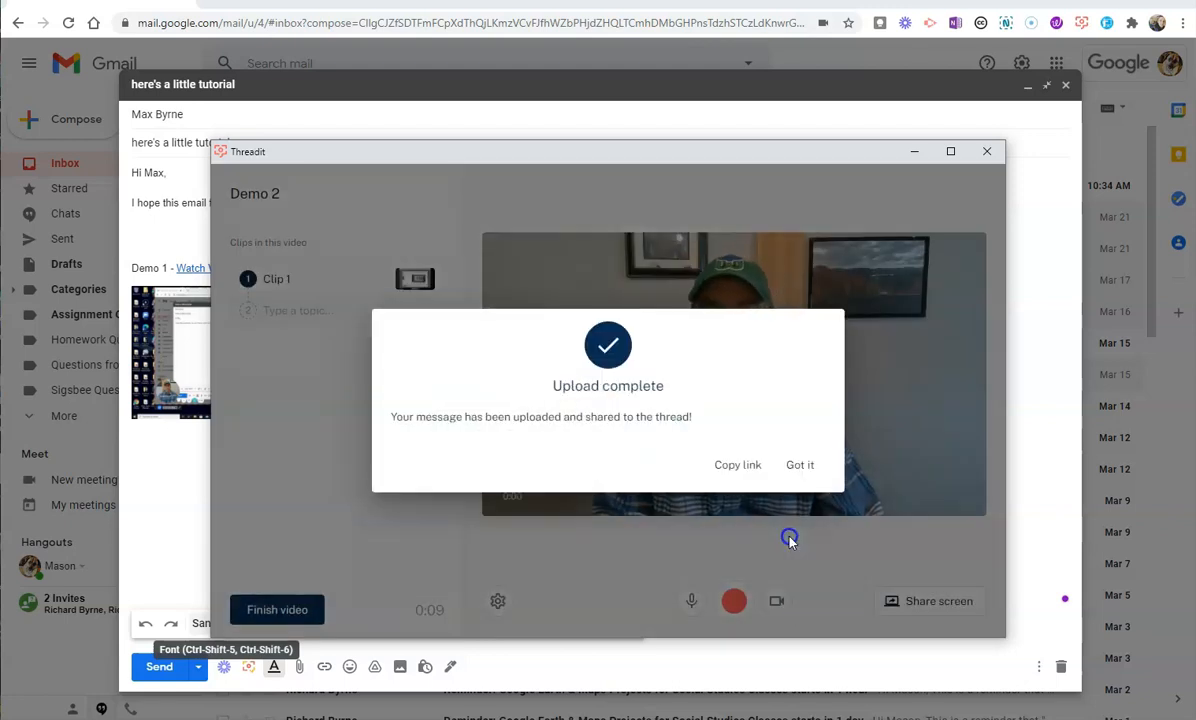
left_click(800, 464)
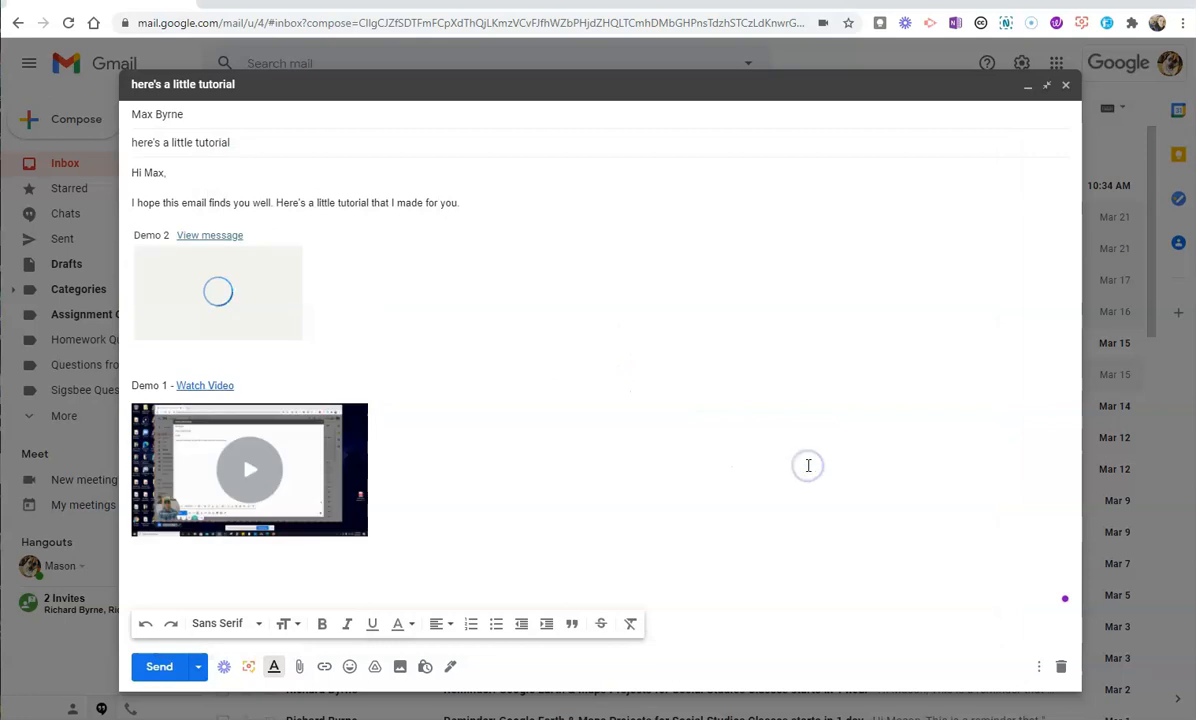
mouse_move(245, 319)
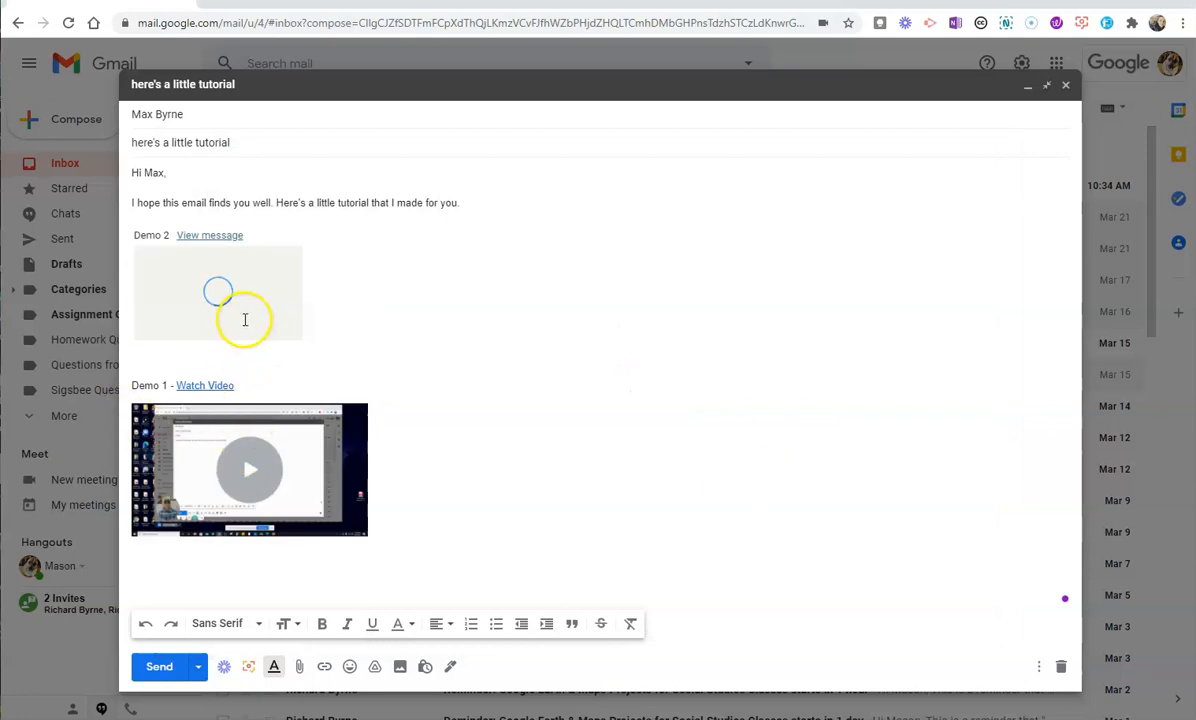